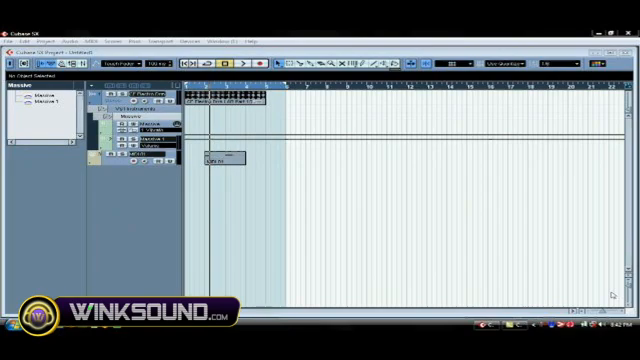
mouse_move(352, 142)
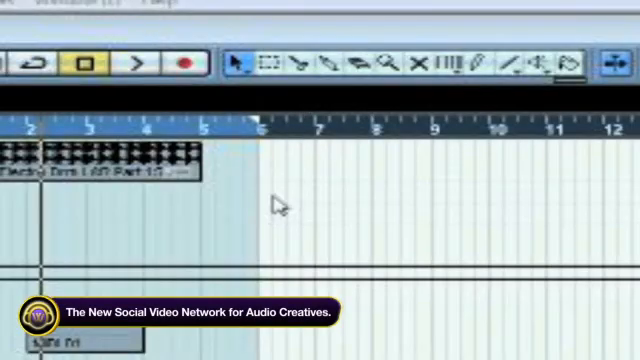
Step: Select the Split (scissors) tool from the right-click toolbox menu
right_click(280, 207)
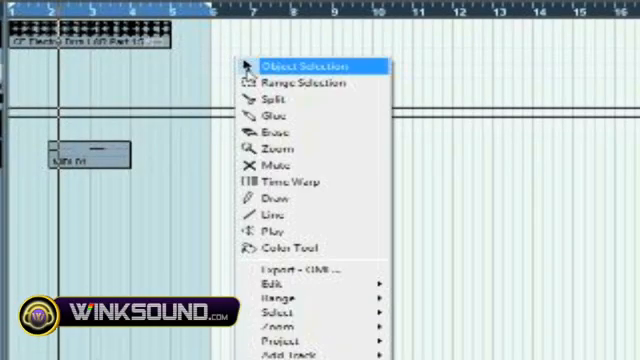
left_click(290, 57)
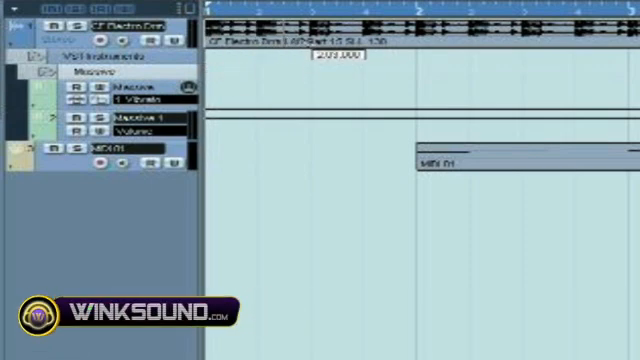
Step: Show the Quantize grid values list, currently set to 1/8
left_click(555, 13)
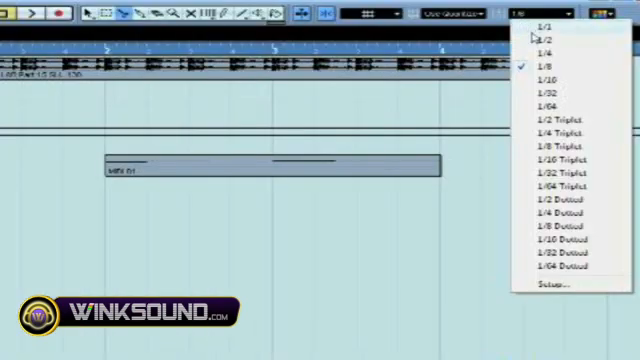